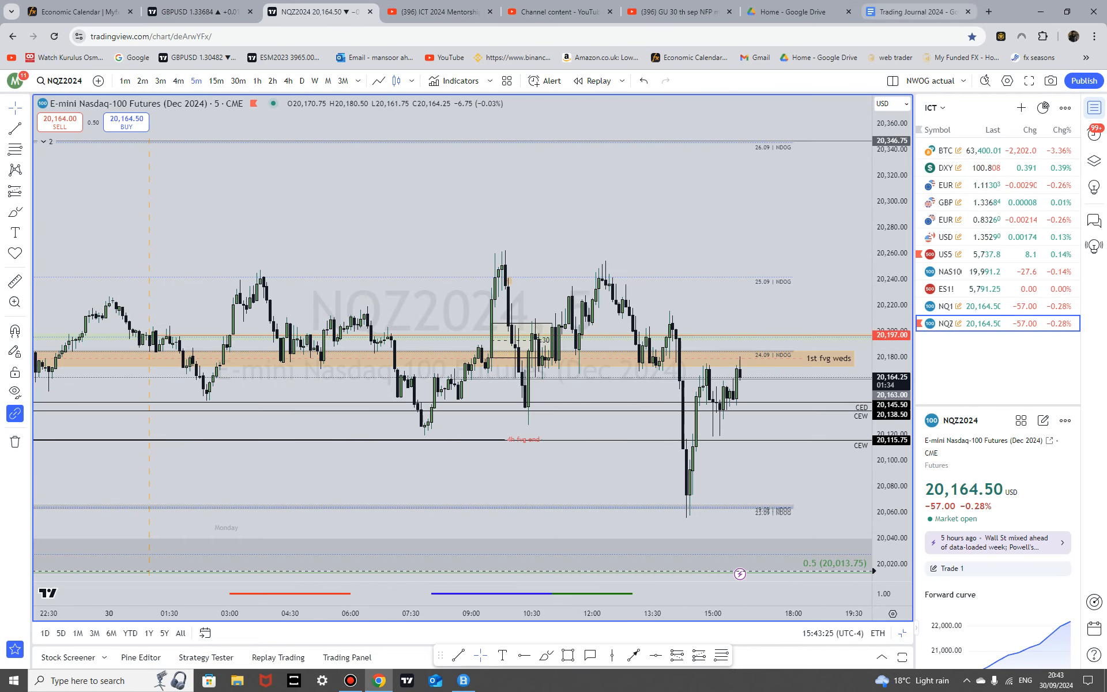
# - Leave the Nasdaq futures chart for the trading journal, then the Myfxbook economic calendar
pyautogui.click(676, 11)
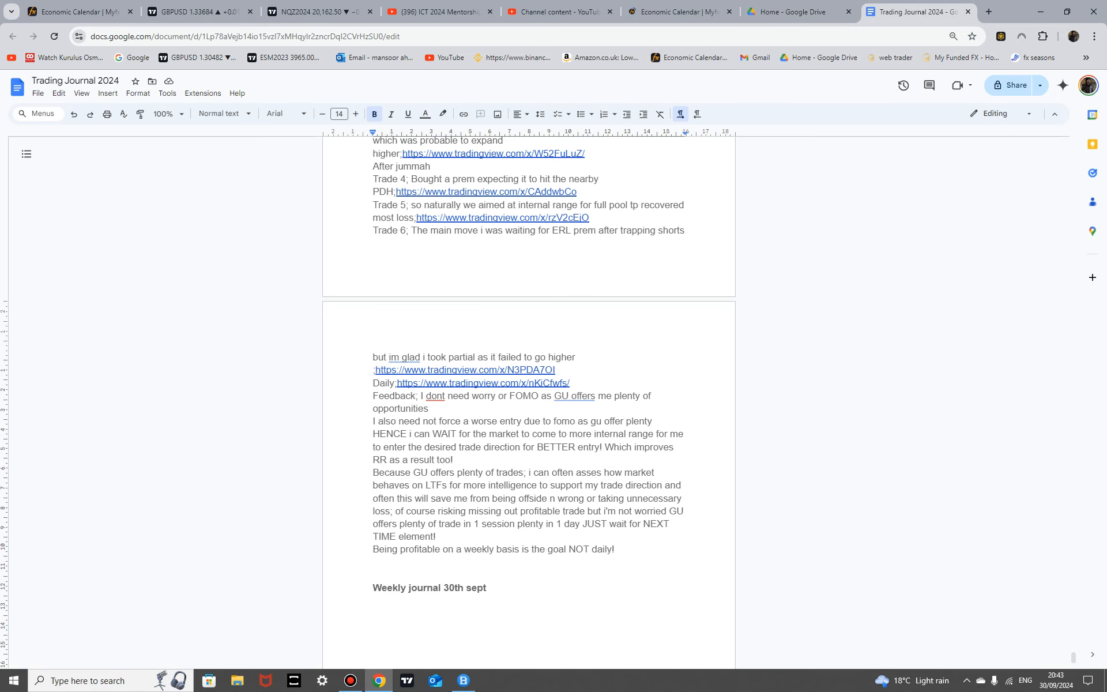
pyautogui.click(675, 12)
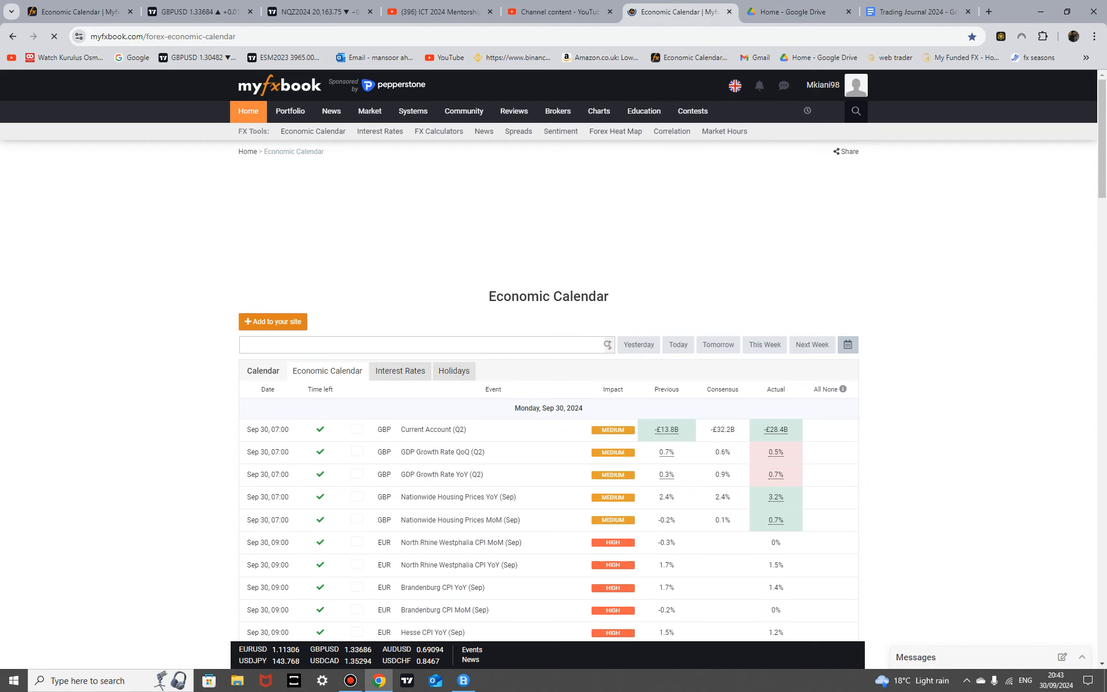
# - Scroll through Monday Sep 30 events down to the Powell speech and Tuesday's start
pyautogui.scroll(-3)
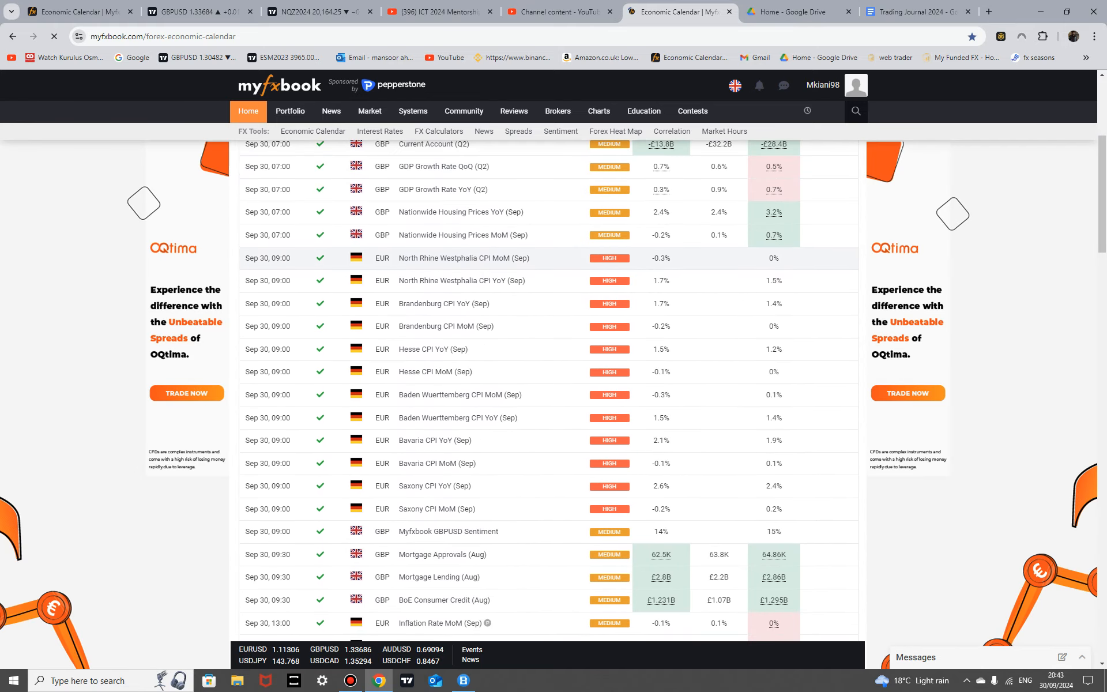
pyautogui.scroll(-3)
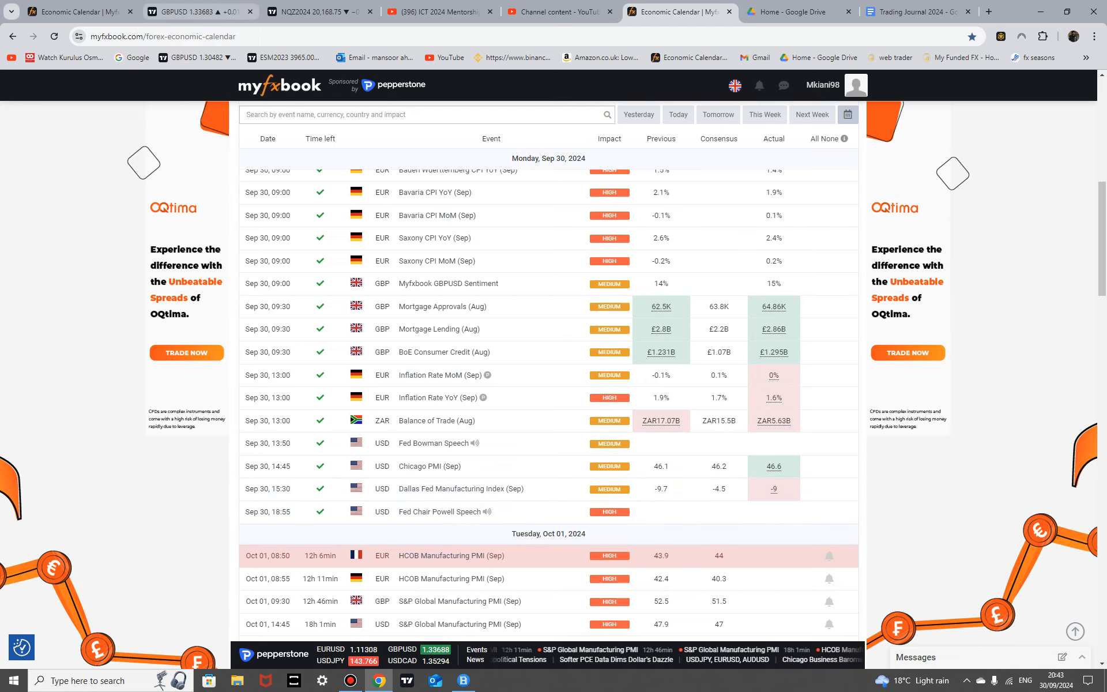
# - Show GBPUSD on 5-minute candles beside DXY, then go back to the economic calendar
pyautogui.click(197, 12)
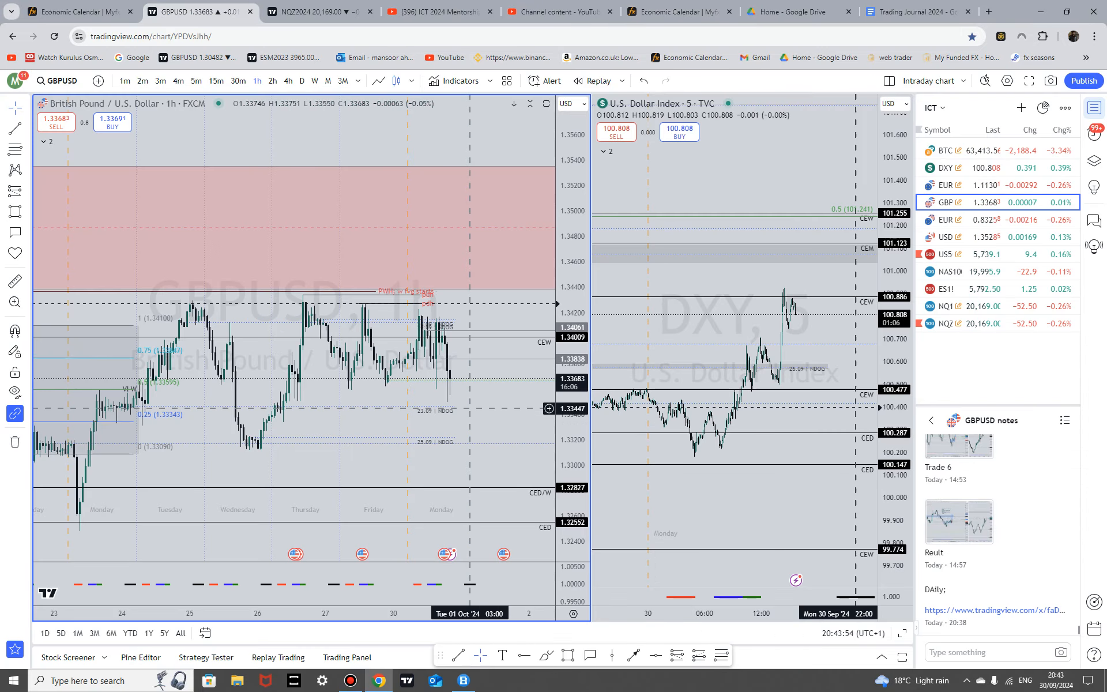
pyautogui.click(196, 80)
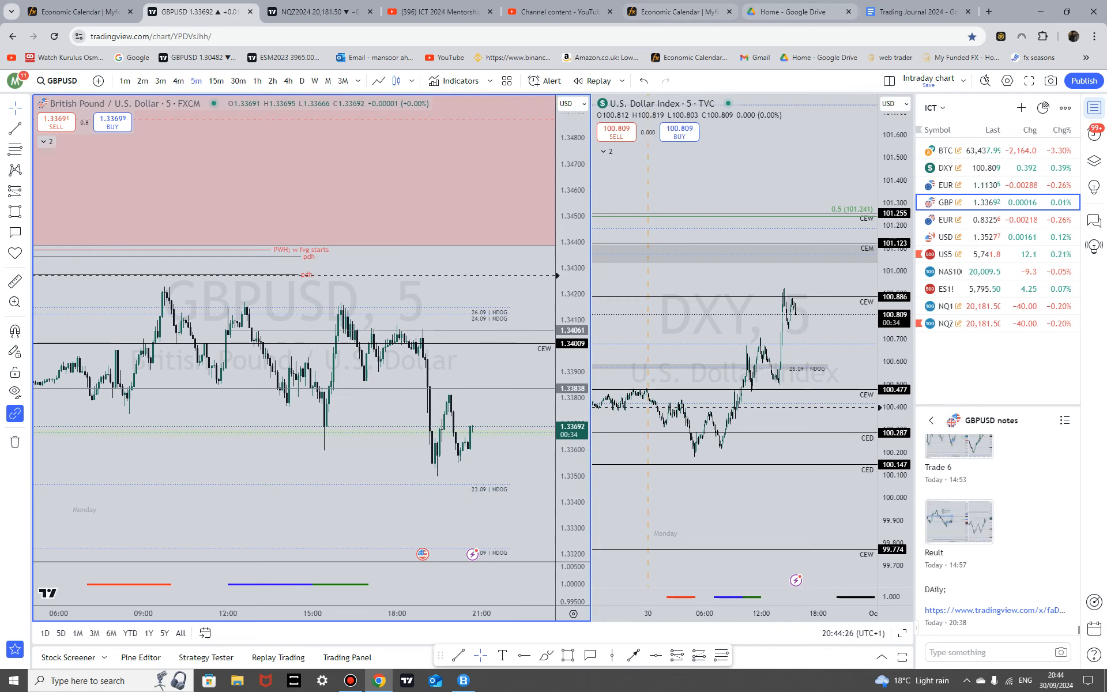
pyautogui.click(677, 12)
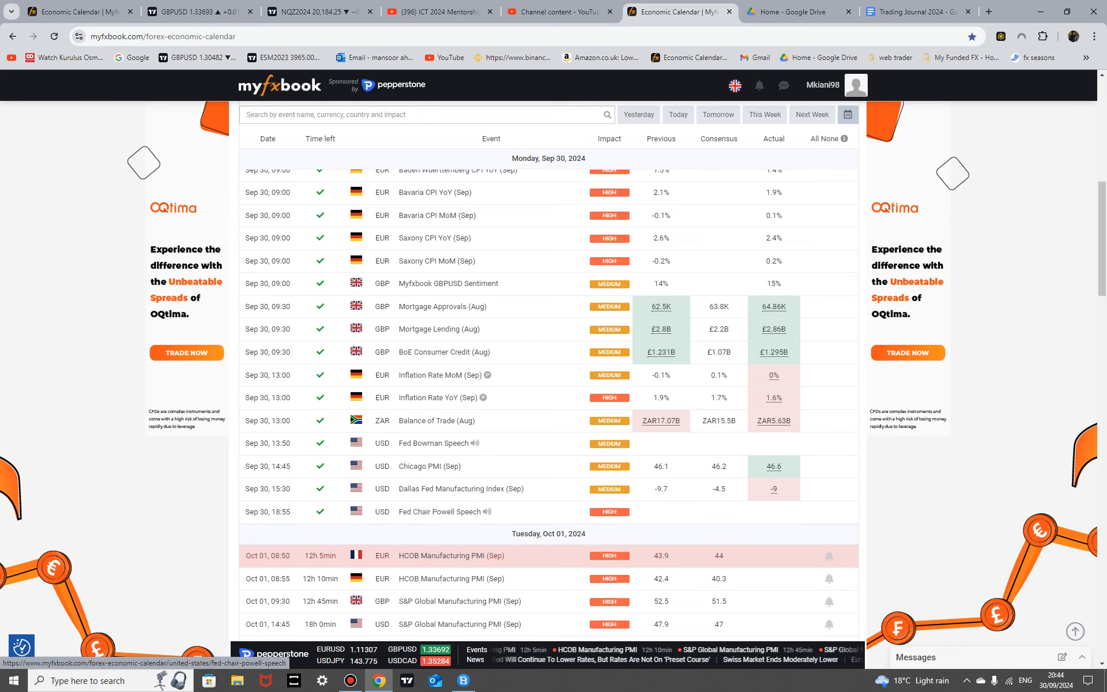
# - Scroll the calendar through Tuesday to Thursday's scheduled releases
pyautogui.scroll(-3)
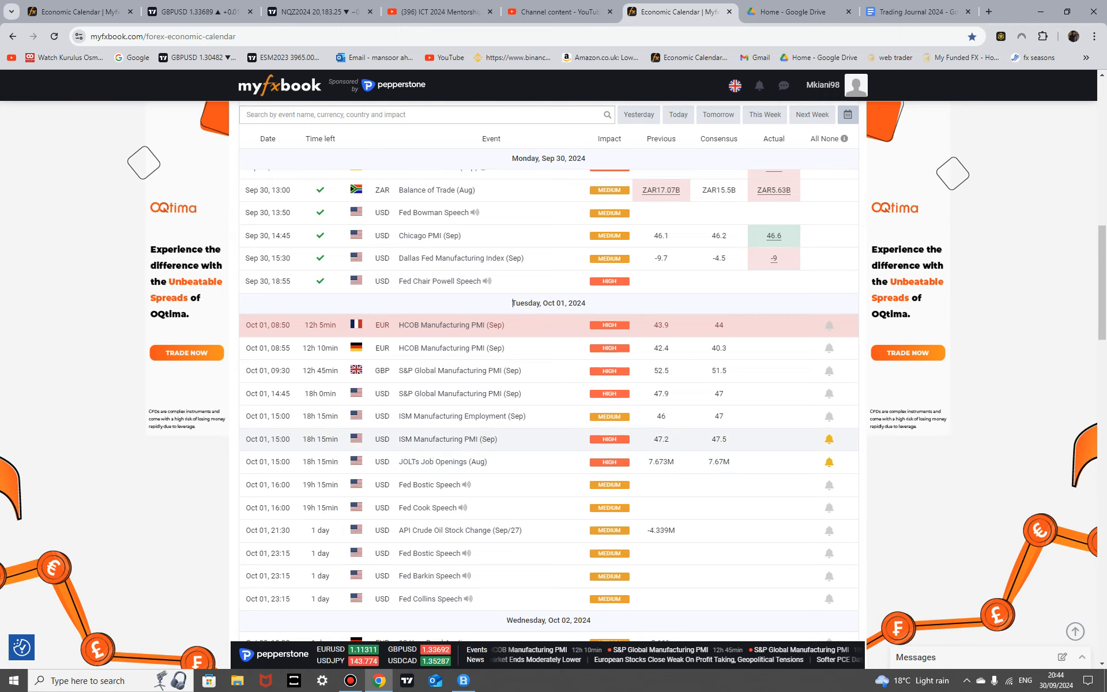
pyautogui.scroll(-3)
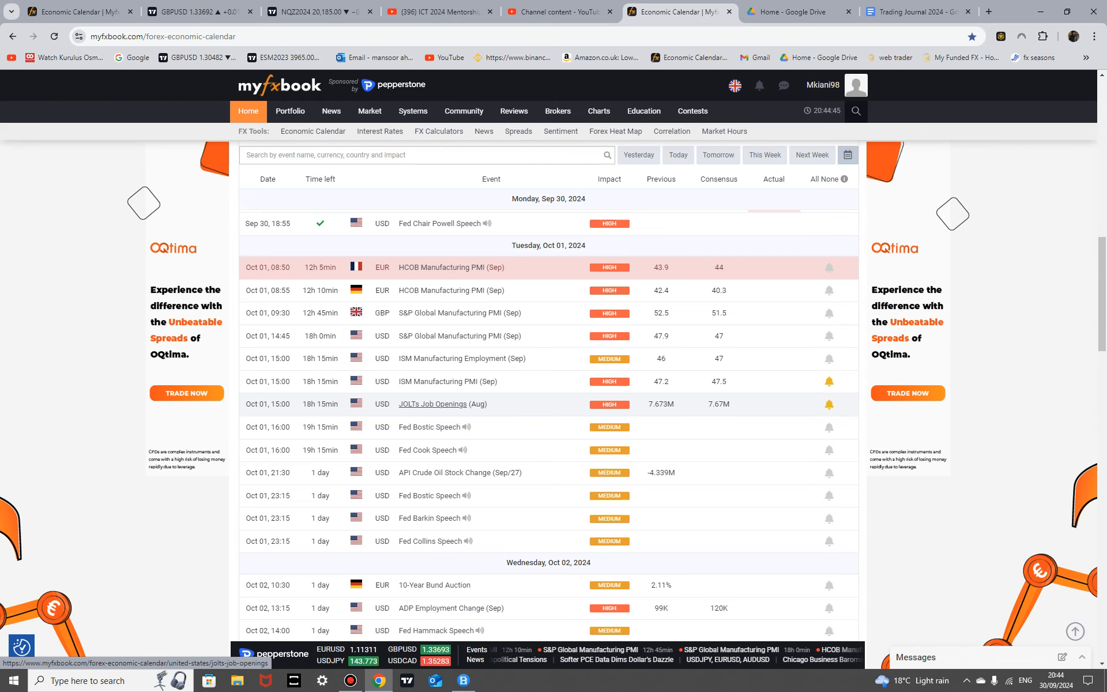
pyautogui.scroll(-3)
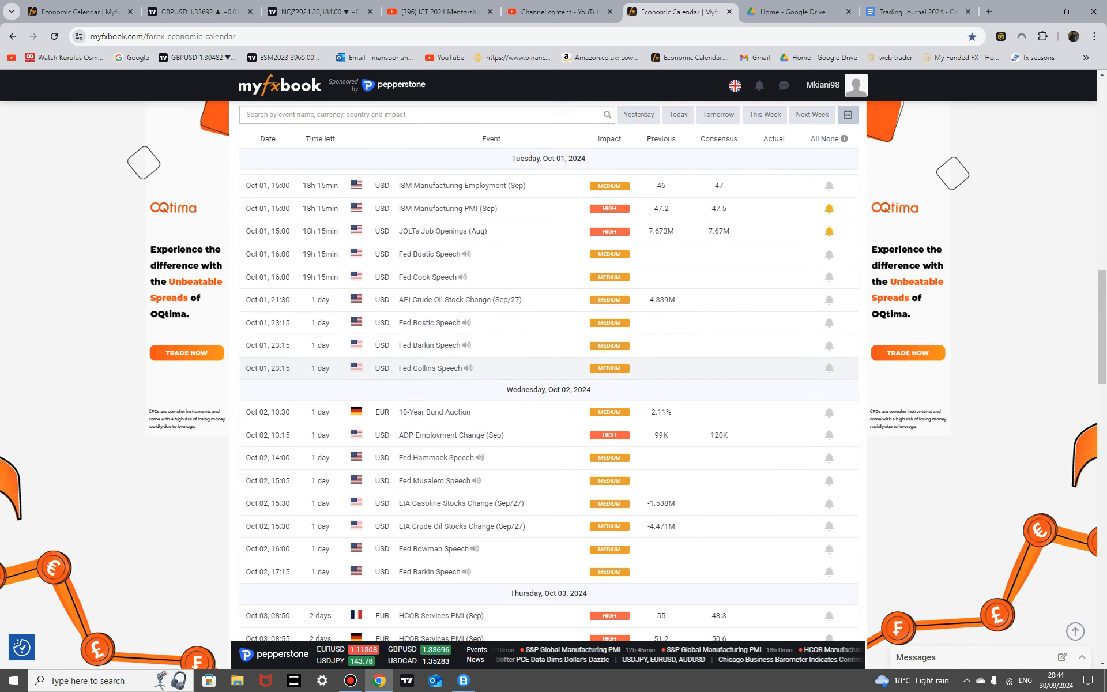
pyautogui.scroll(-3)
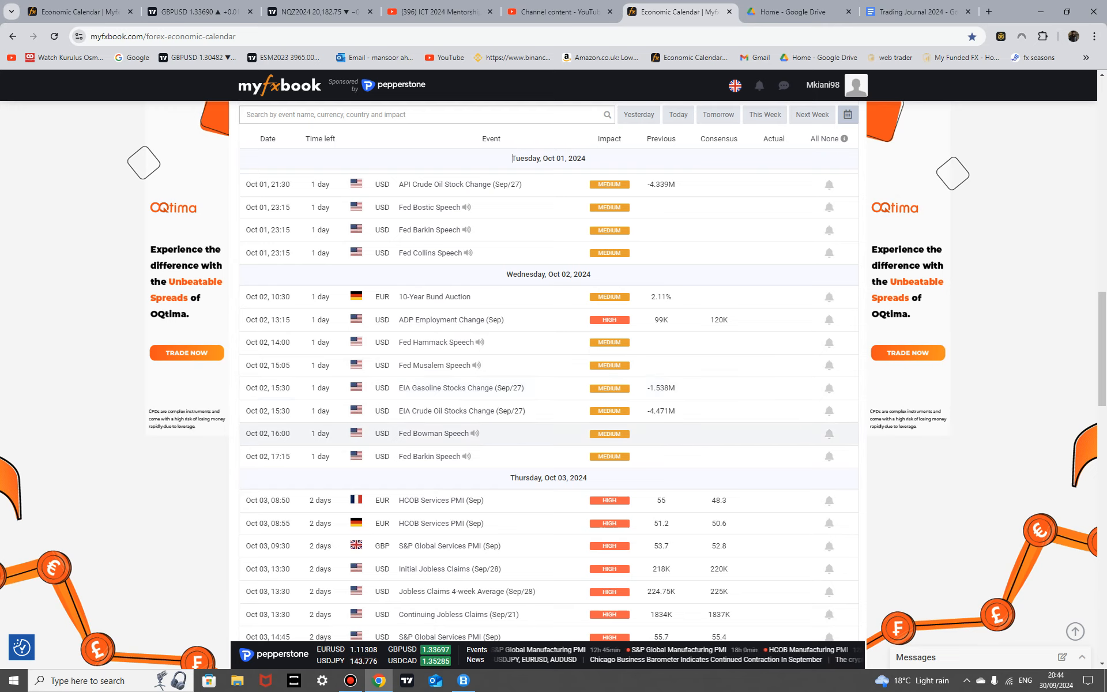
pyautogui.scroll(-3)
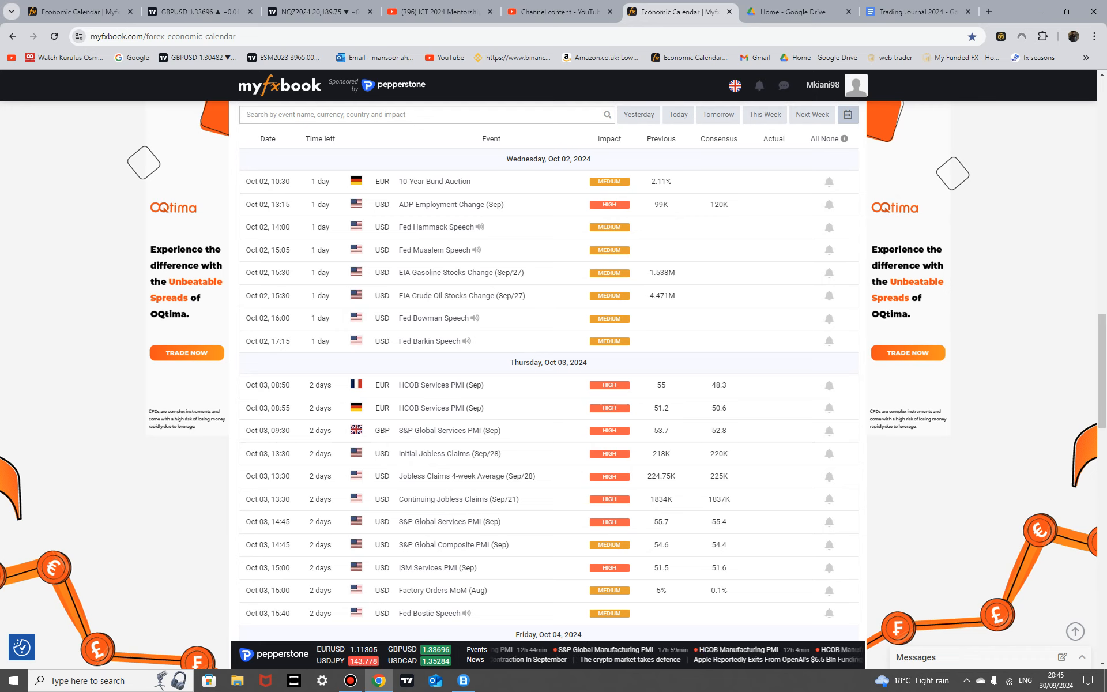
# - Reach Friday's Non Farm Payrolls and Monday Oct 07, then return to the GBPUSD chart
pyautogui.scroll(-3)
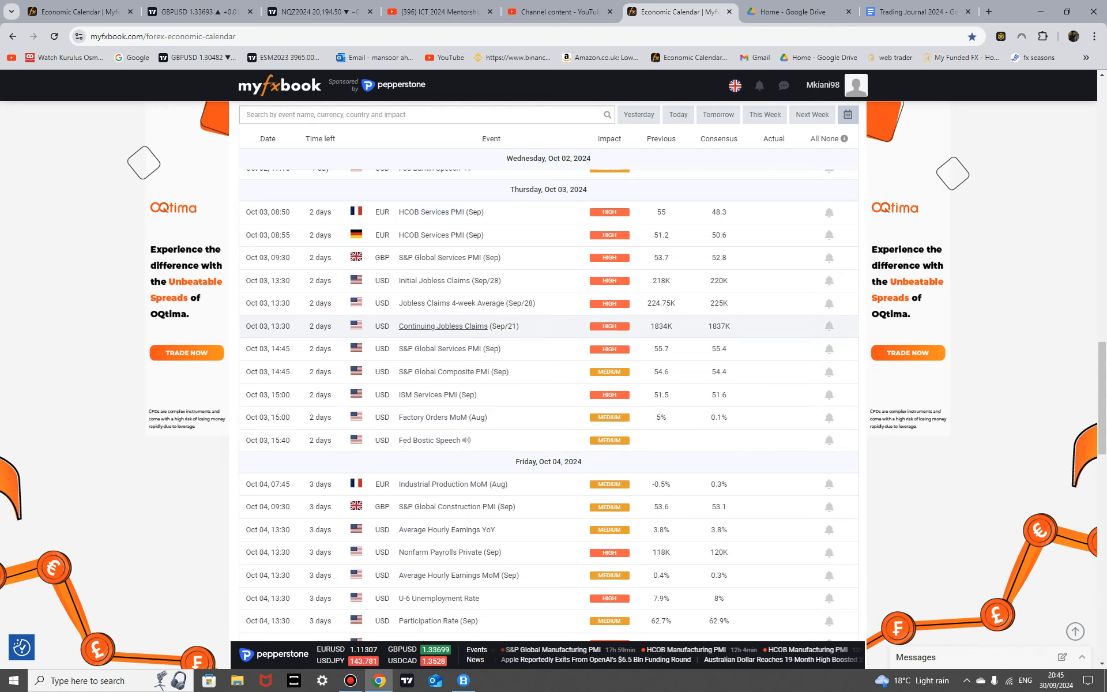
pyautogui.scroll(-3)
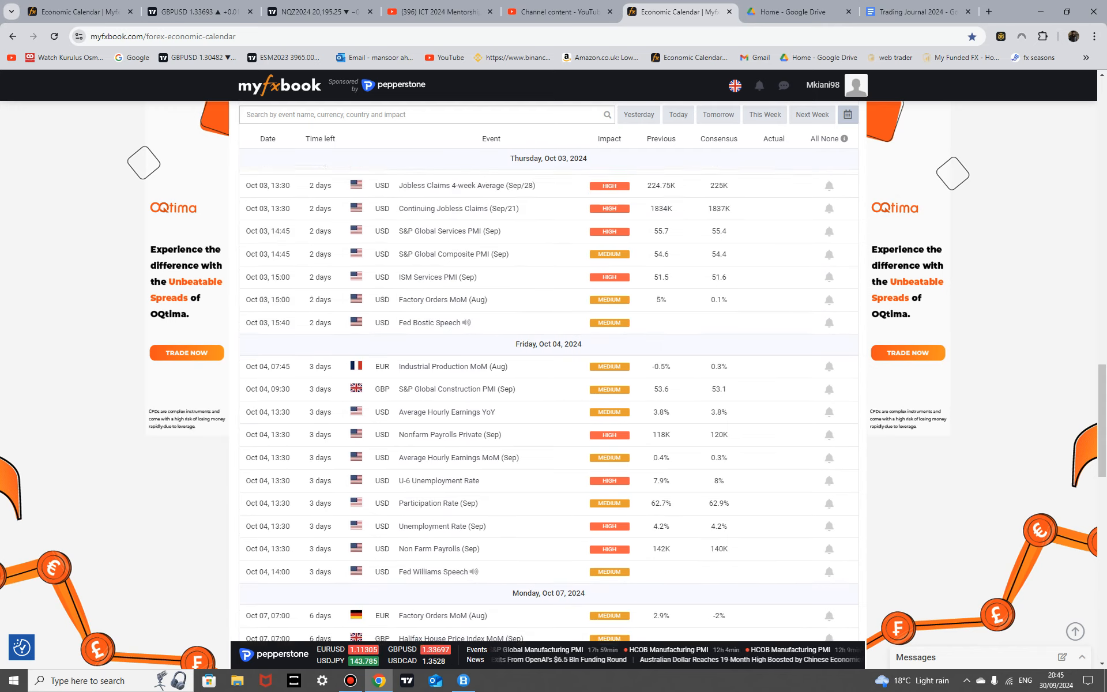
pyautogui.scroll(-3)
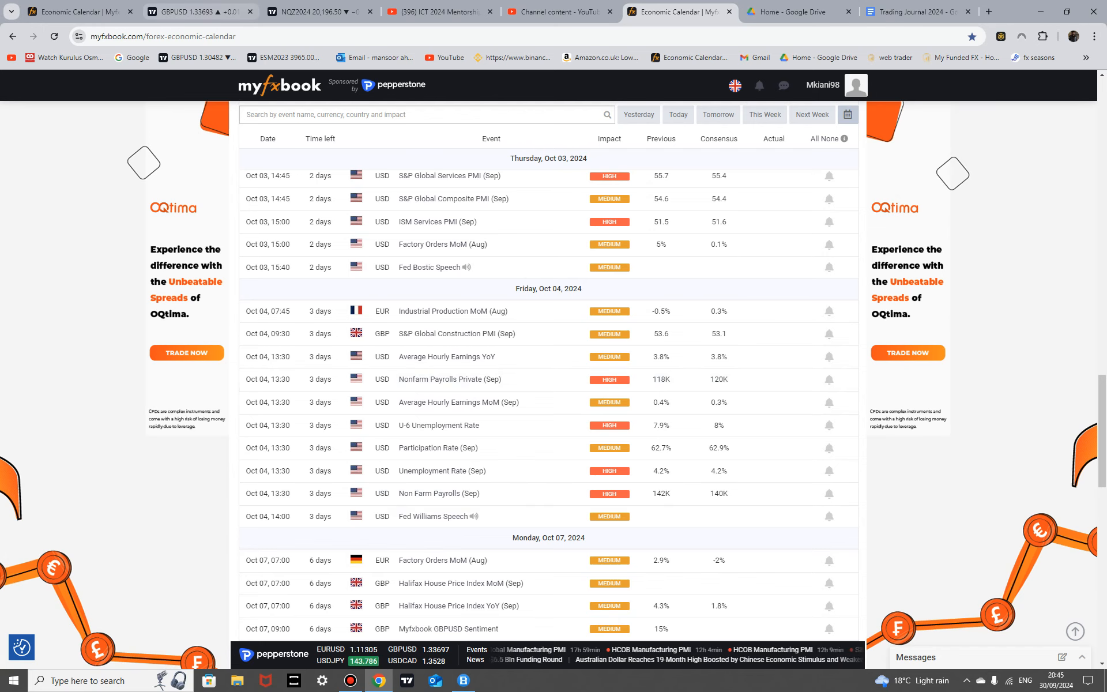
pyautogui.click(197, 12)
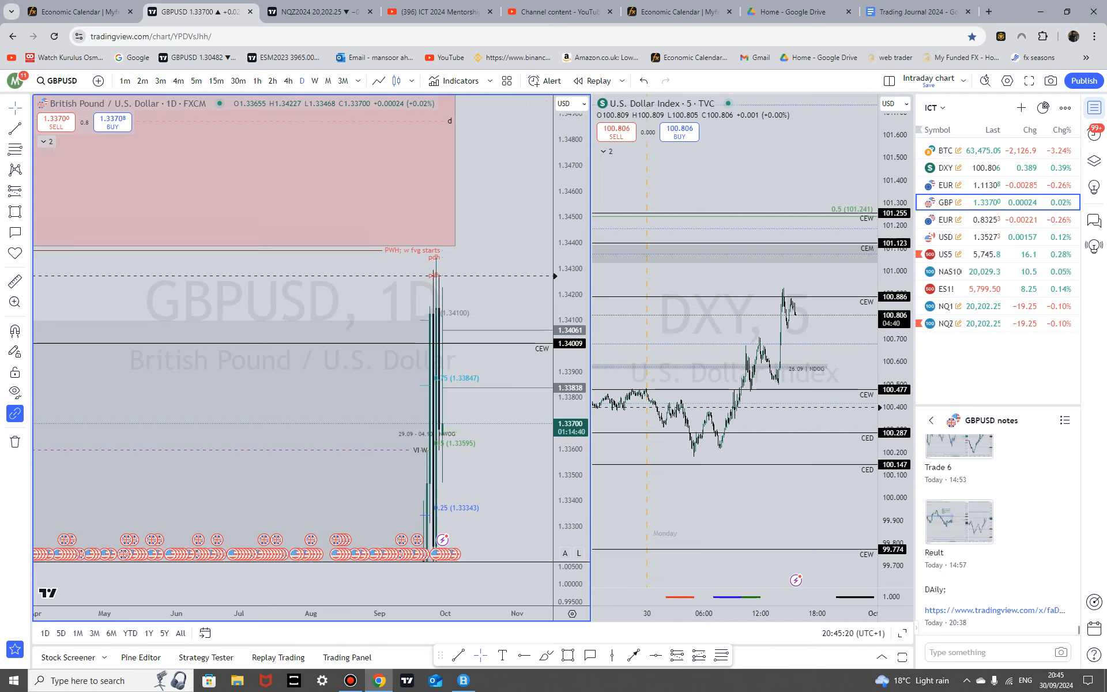
# - Flip GBPUSD between daily and hourly candles, finishing on hourly with most marked levels hidden
pyautogui.click(257, 81)
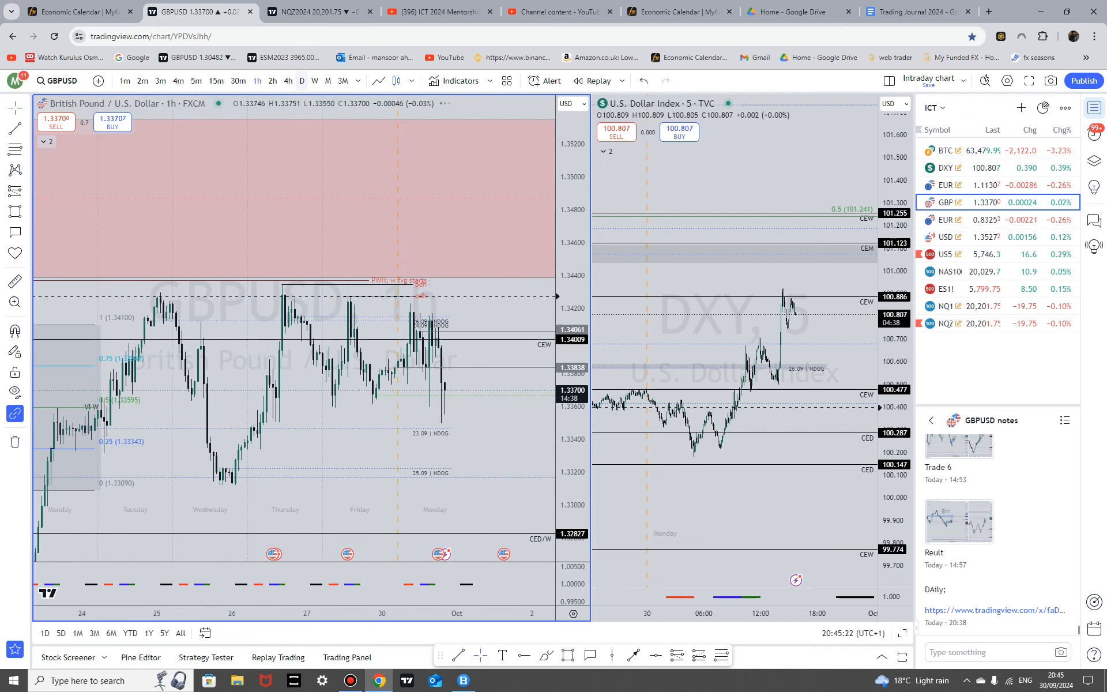
pyautogui.click(301, 80)
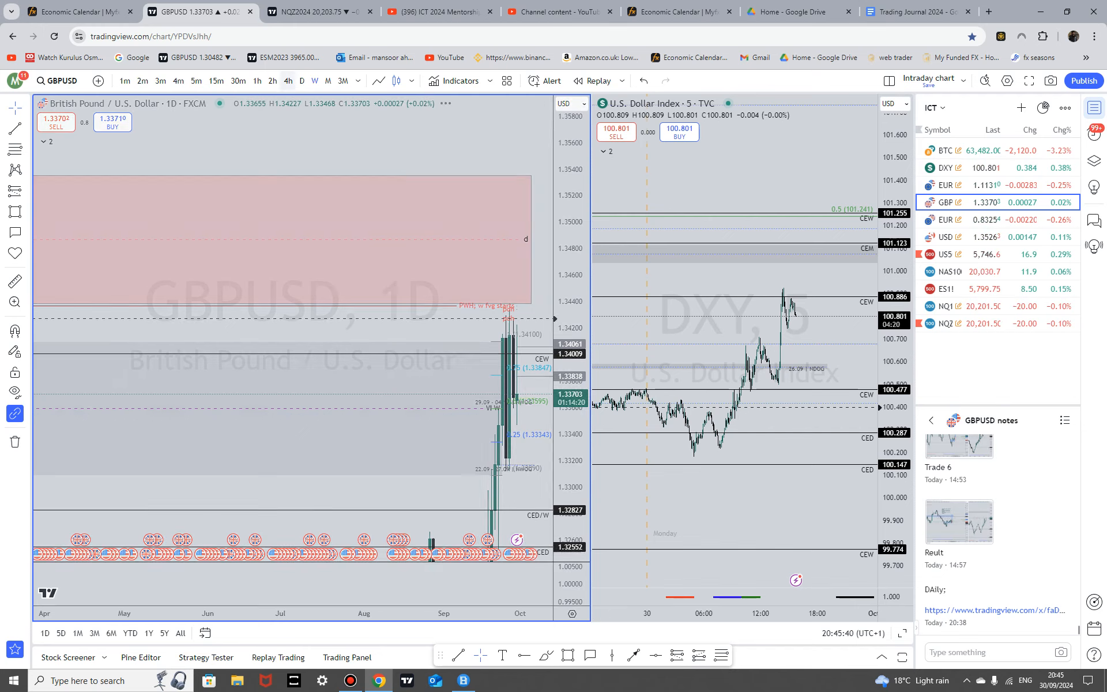
pyautogui.click(316, 80)
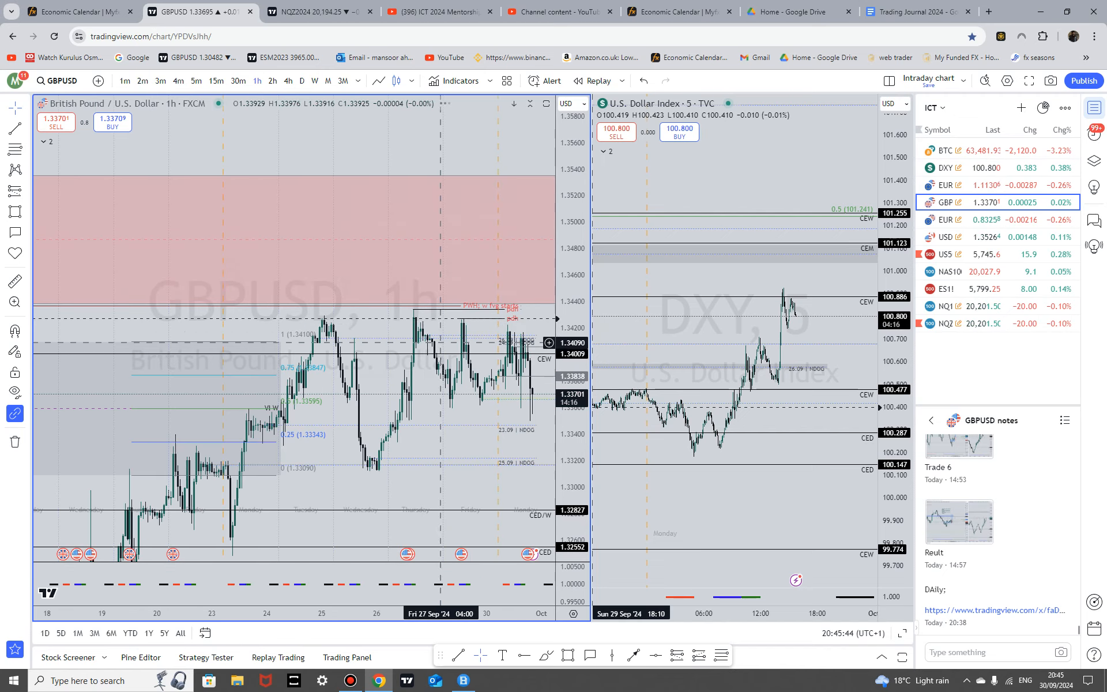
pyautogui.click(301, 81)
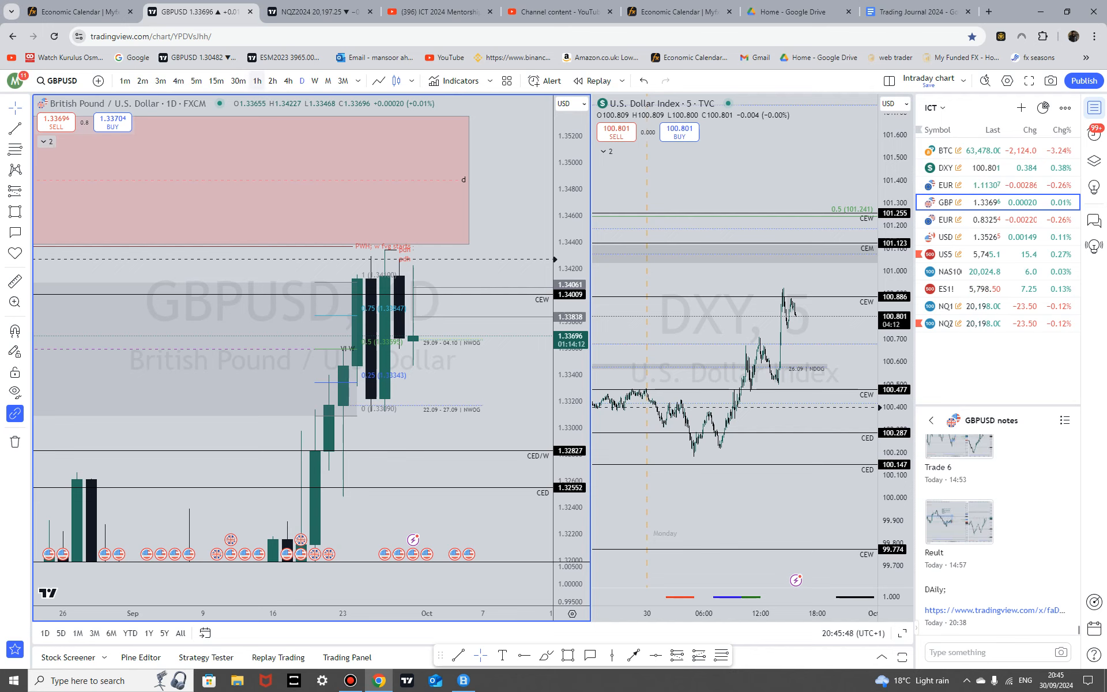
pyautogui.click(256, 81)
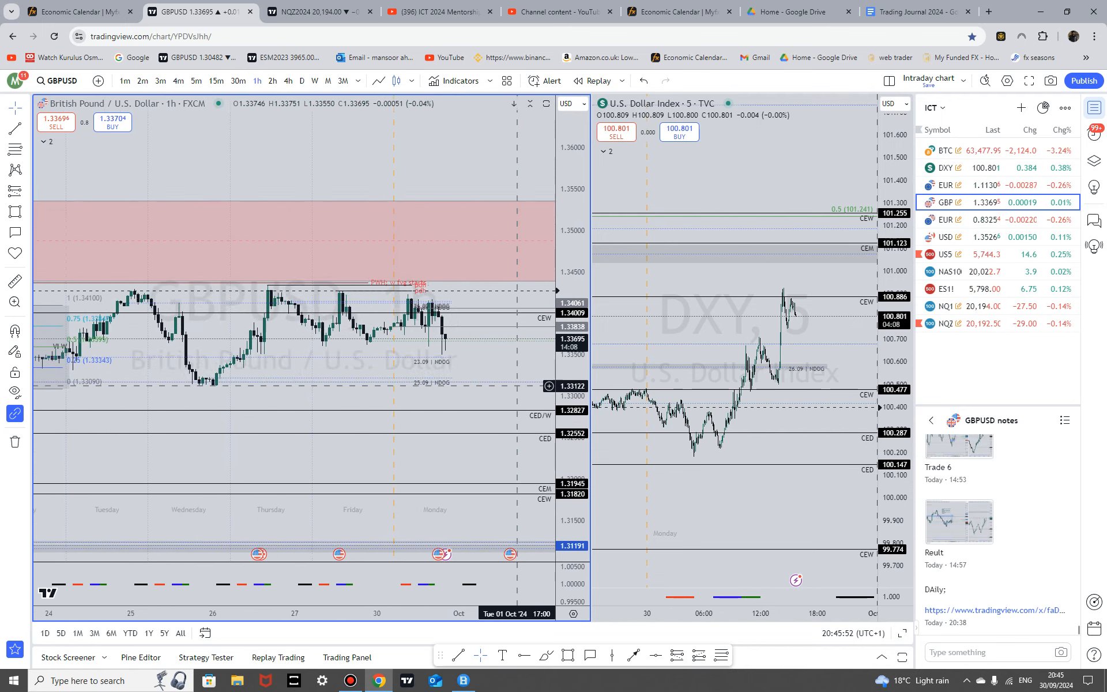
pyautogui.click(301, 81)
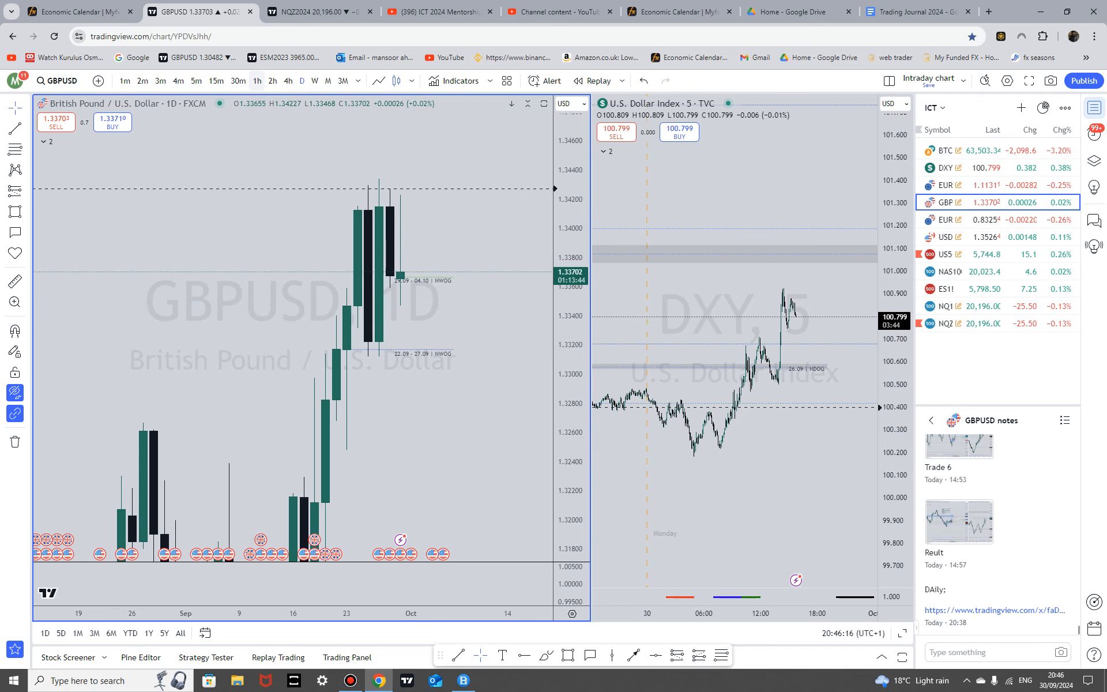
pyautogui.click(256, 80)
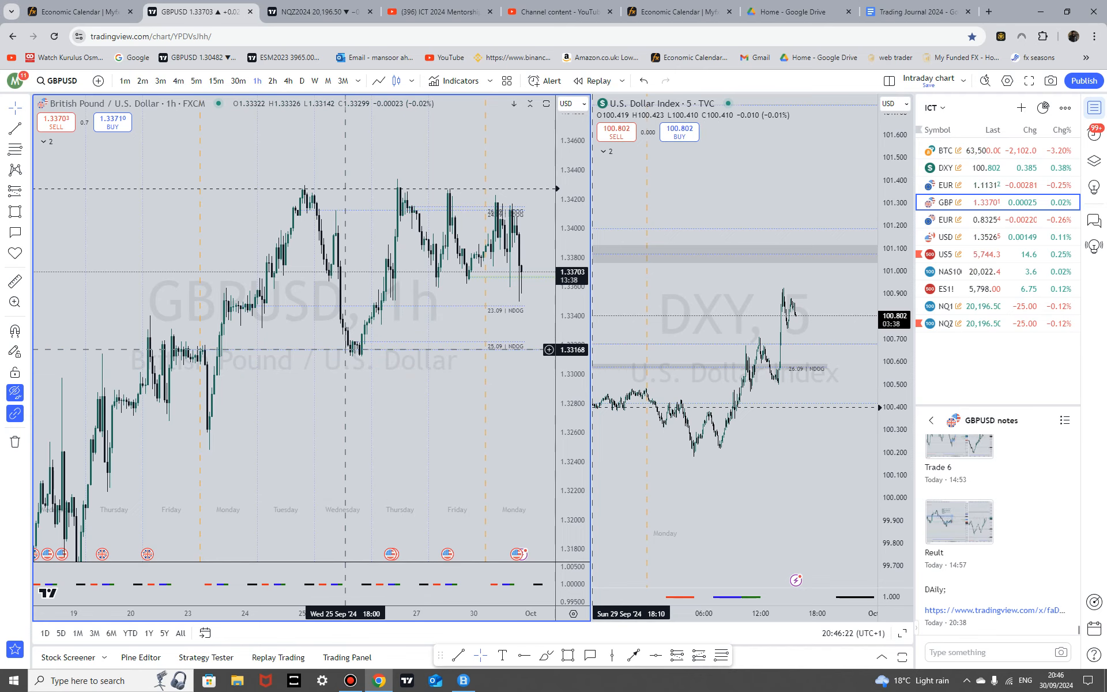
pyautogui.moveTo(214, 382)
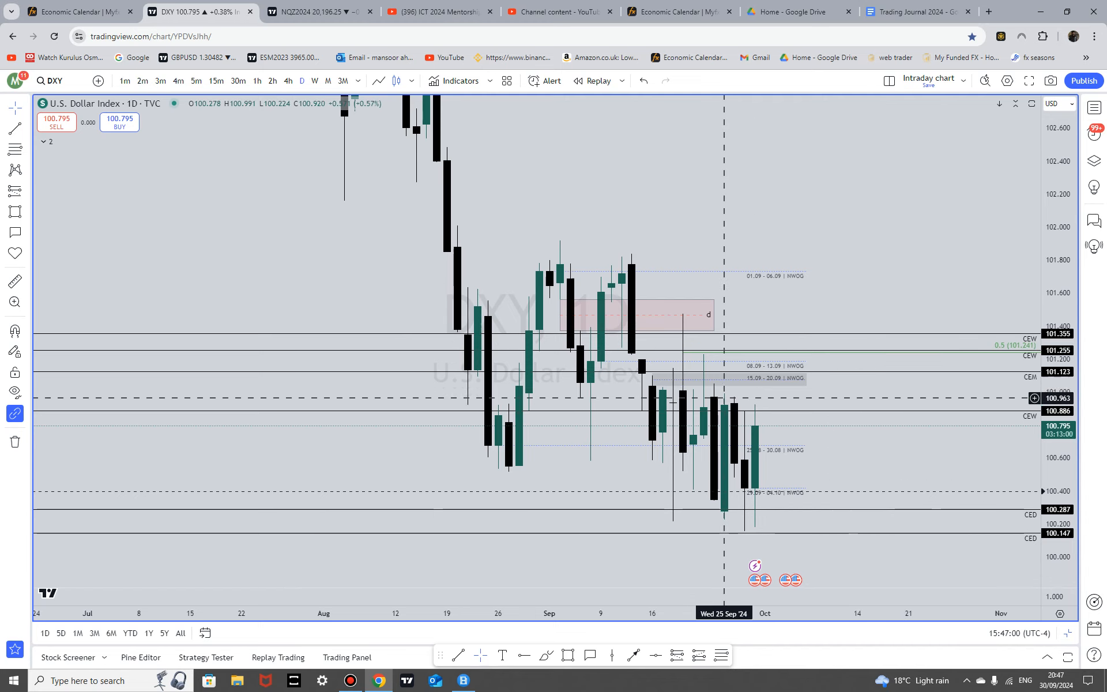
pyautogui.moveTo(888, 420)
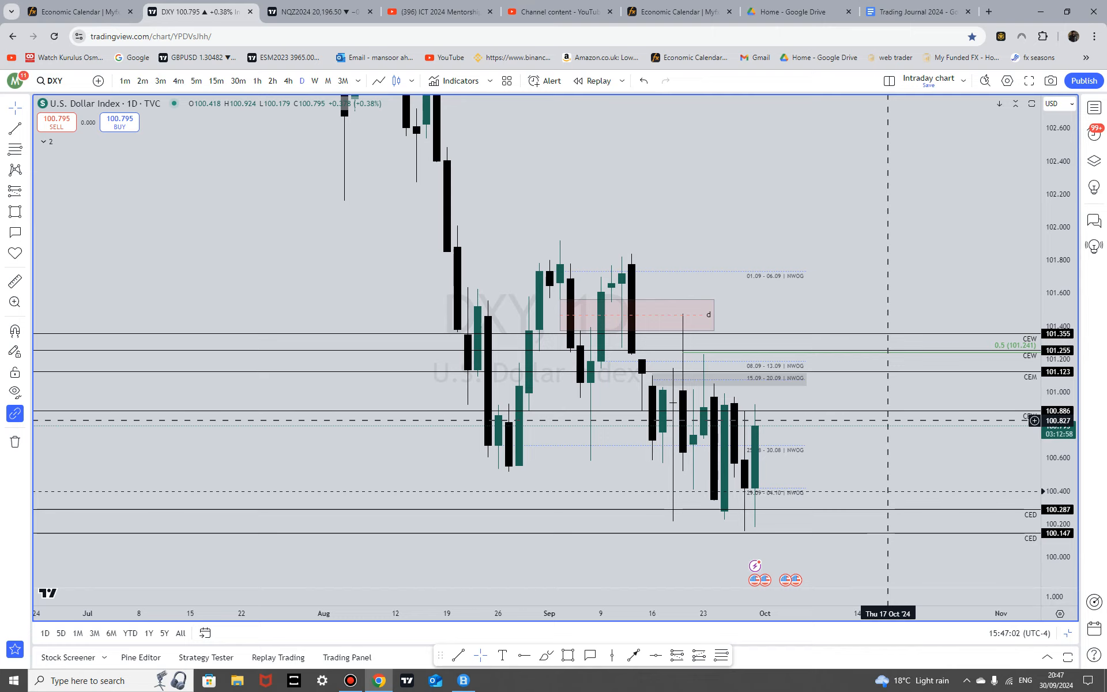
# - Scroll the daily DXY chart while studying it beside hourly GBPUSD
pyautogui.scroll(-3)
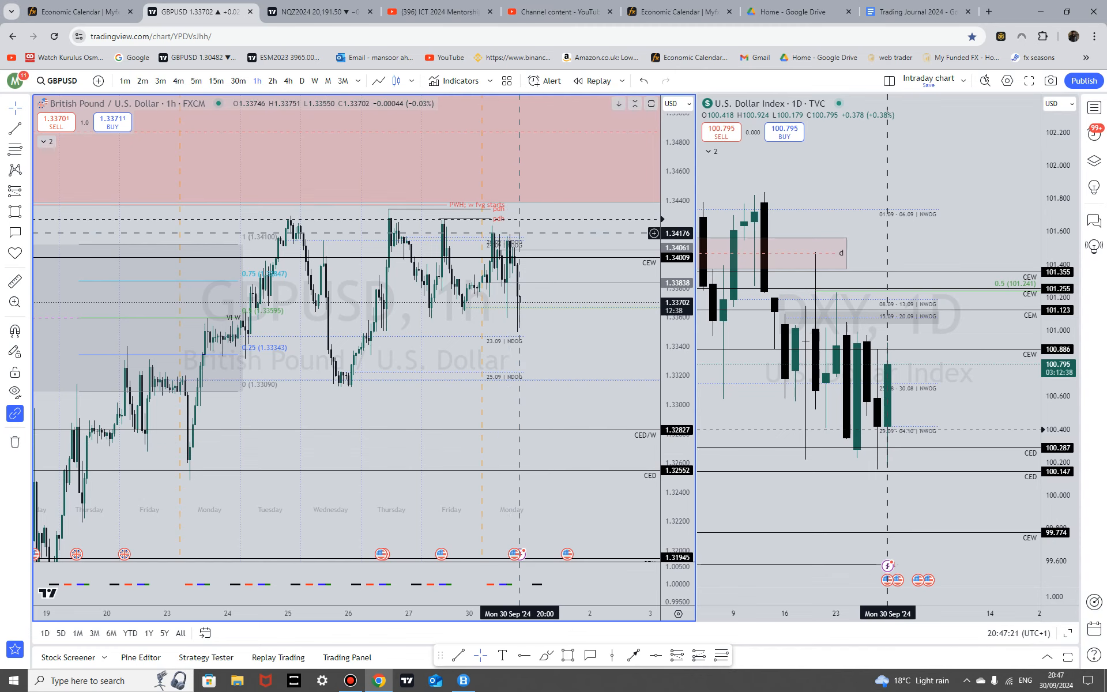
pyautogui.moveTo(526, 222)
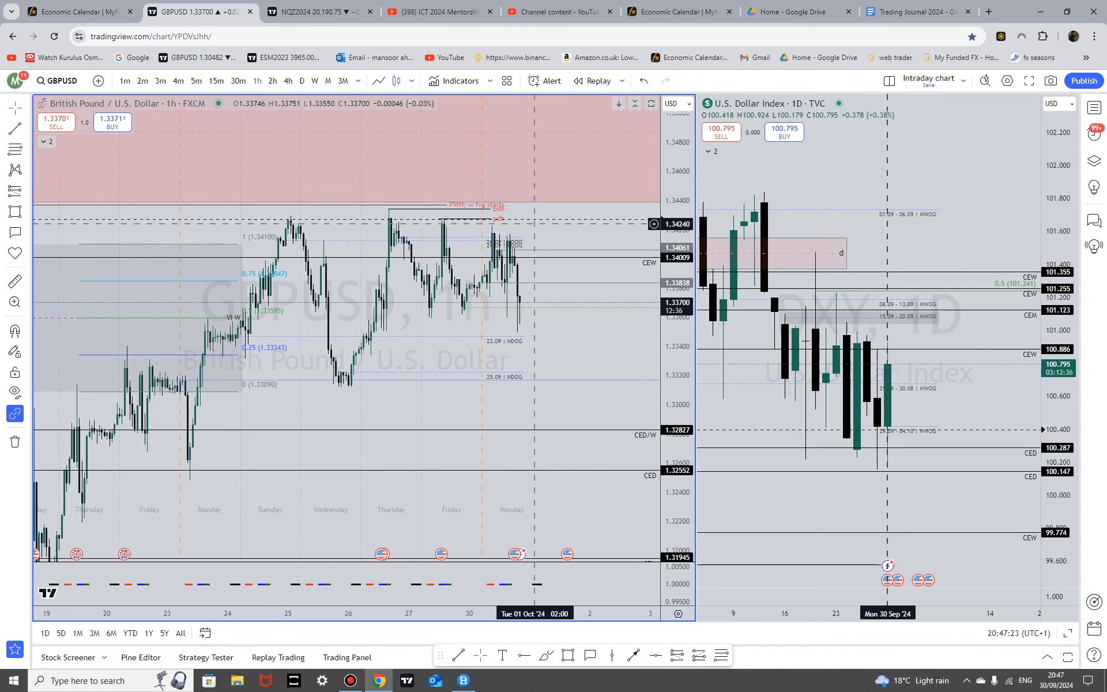